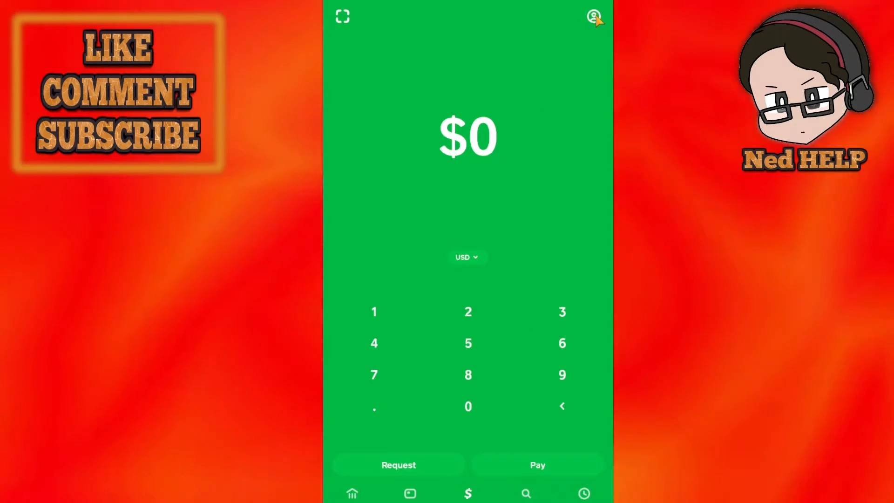
Step: From the profile, go to Linked Banks and start the Link Debit Card form
left_click(595, 15)
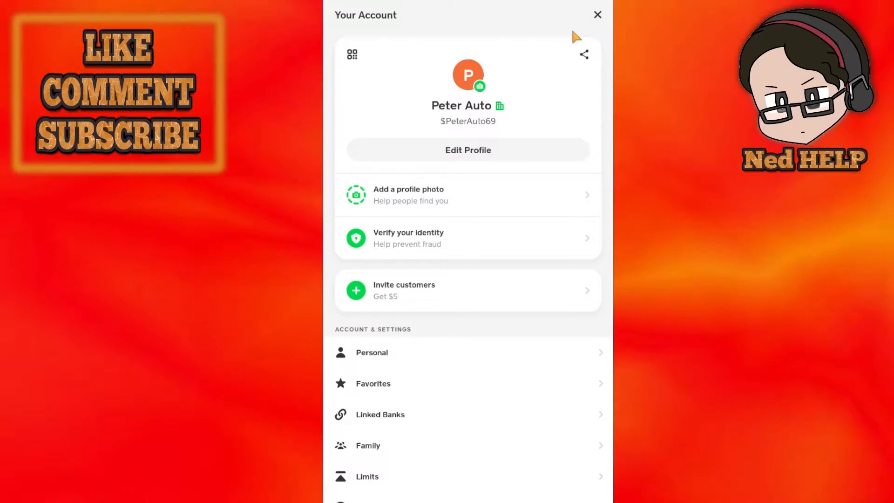
scroll("down", 3)
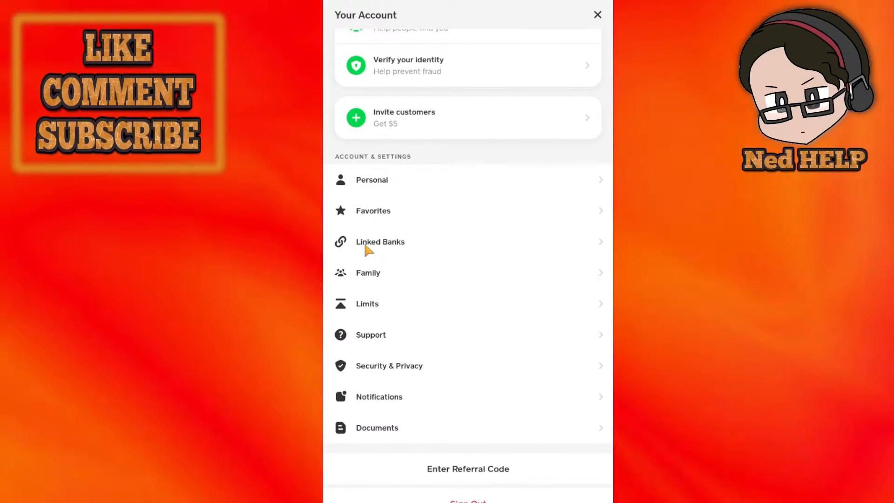
left_click(380, 241)
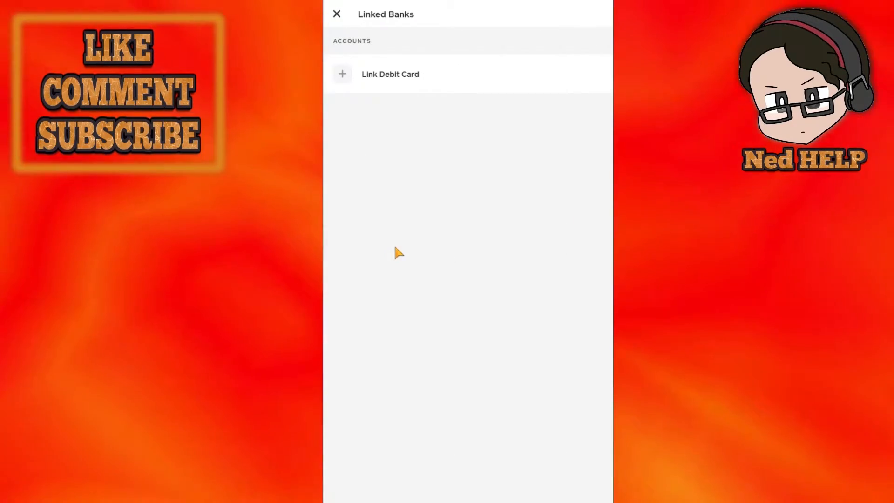
mouse_move(370, 85)
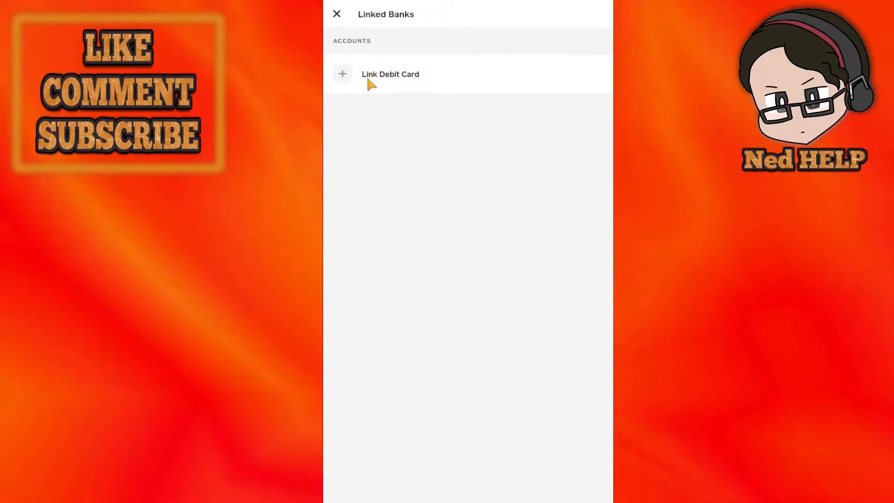
left_click(390, 74)
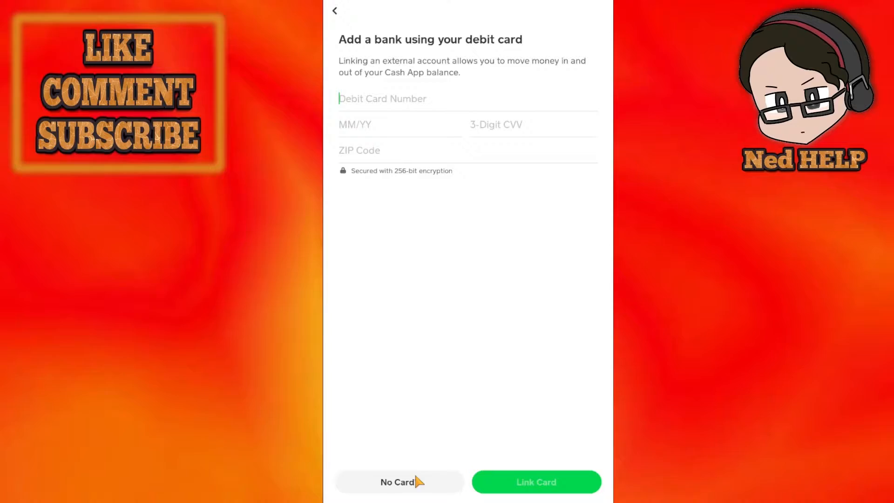
Step: Choose No Card to reach Plaid's 'Link your bank account' intro
left_click(396, 481)
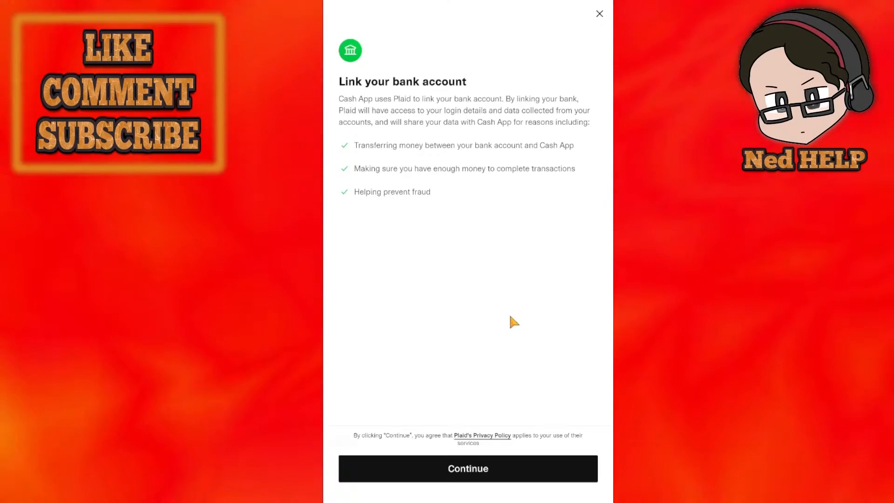
mouse_move(397, 110)
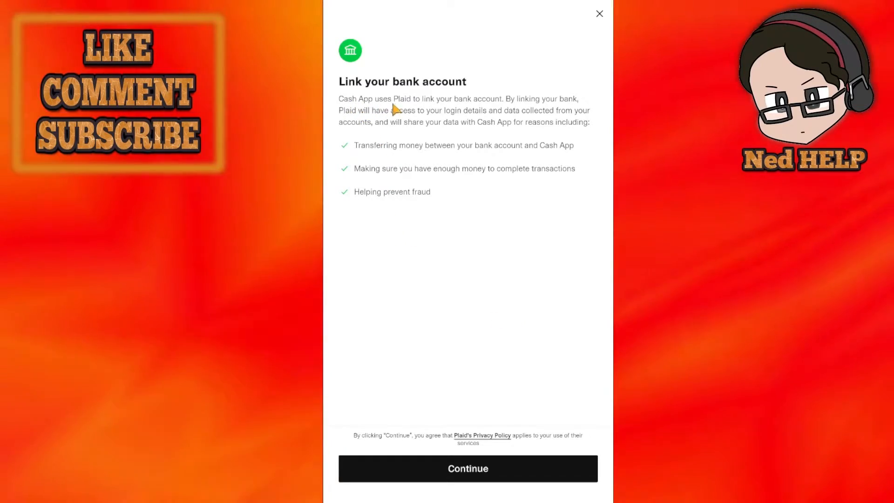
mouse_move(550, 105)
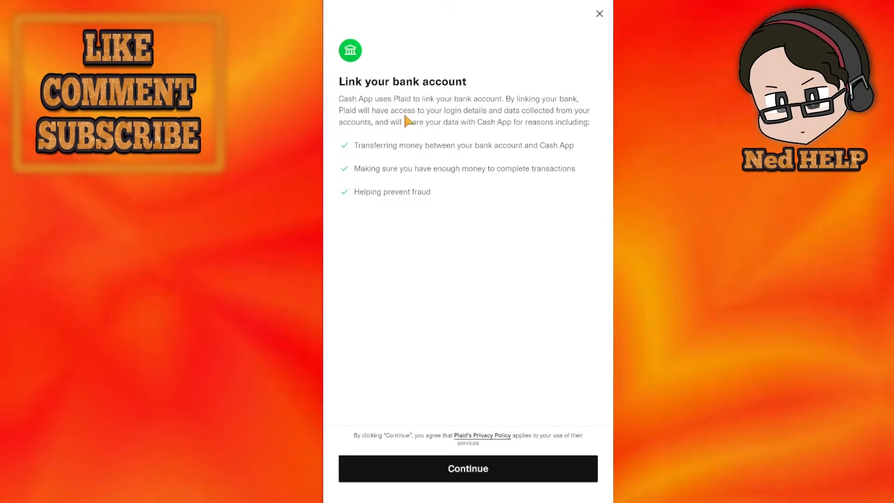
mouse_move(575, 118)
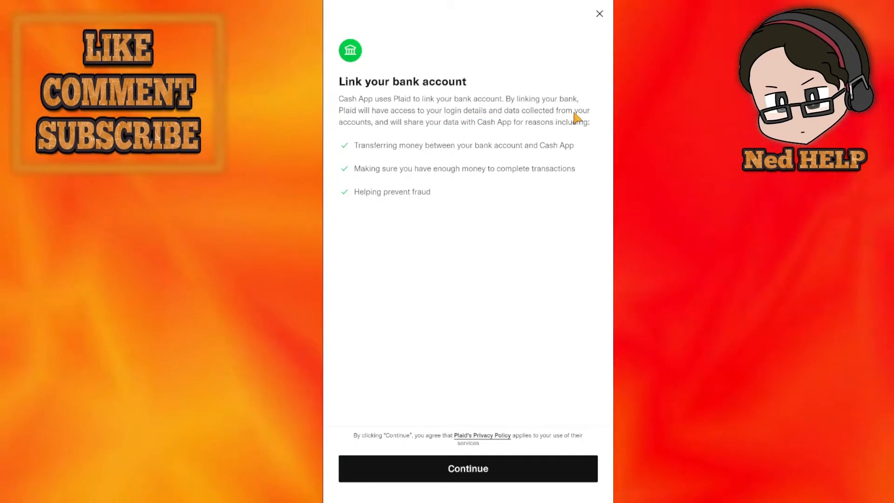
mouse_move(419, 134)
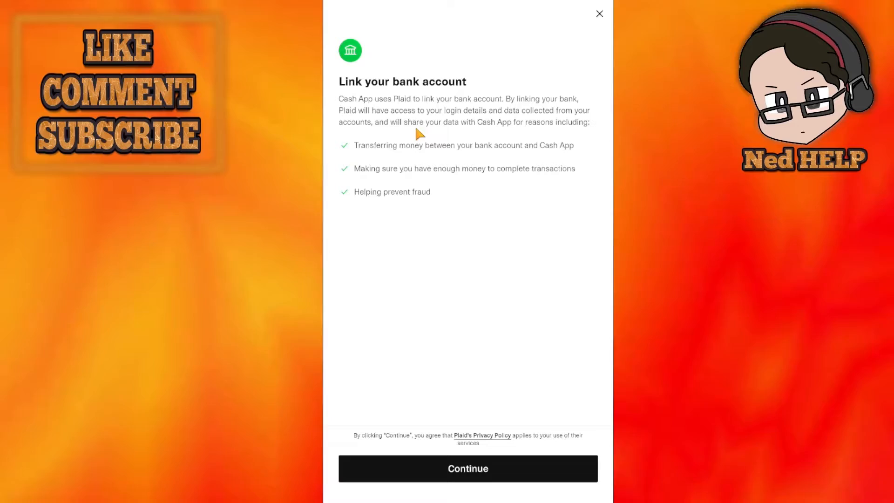
mouse_move(524, 128)
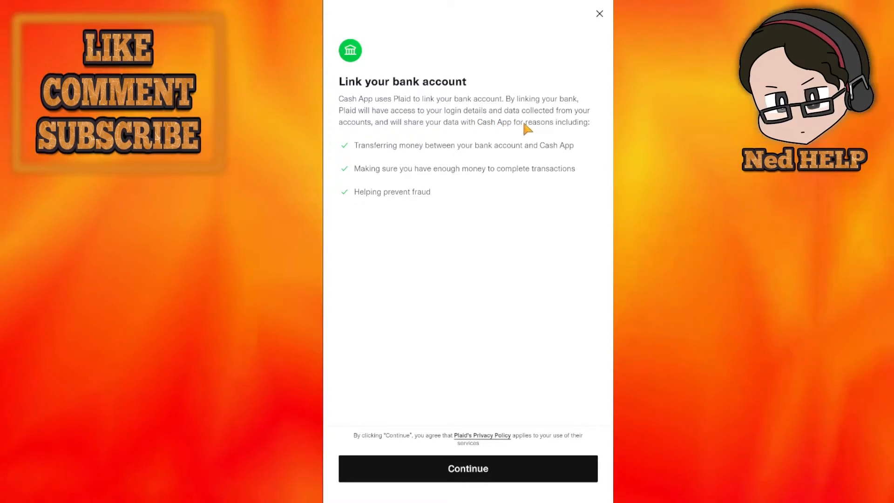
mouse_move(411, 139)
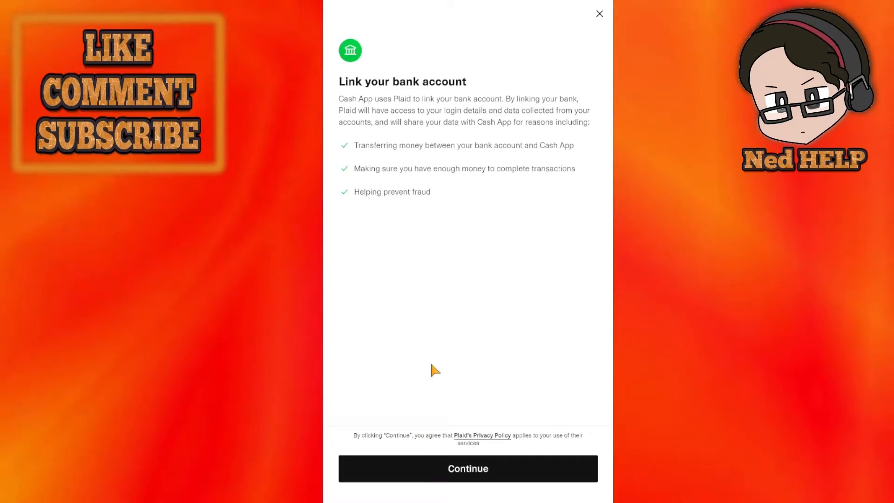
mouse_move(428, 40)
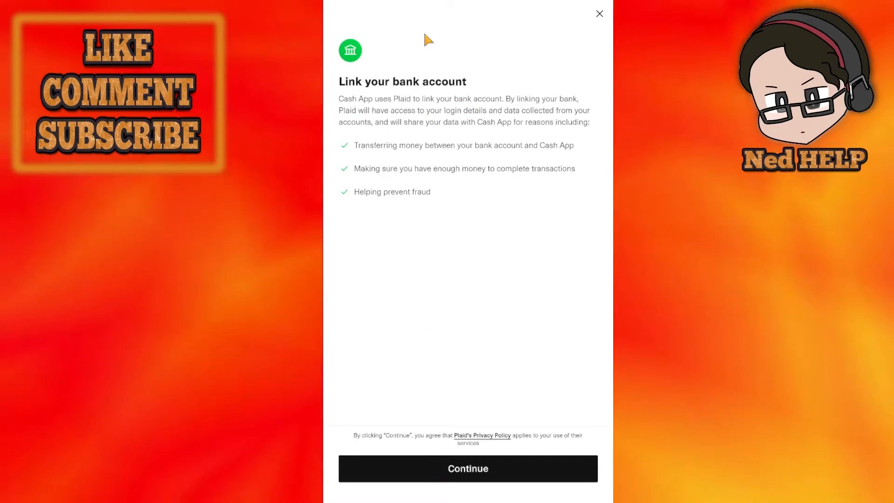
Step: Accept Plaid's terms with Continue to reach the bank picker
left_click(466, 468)
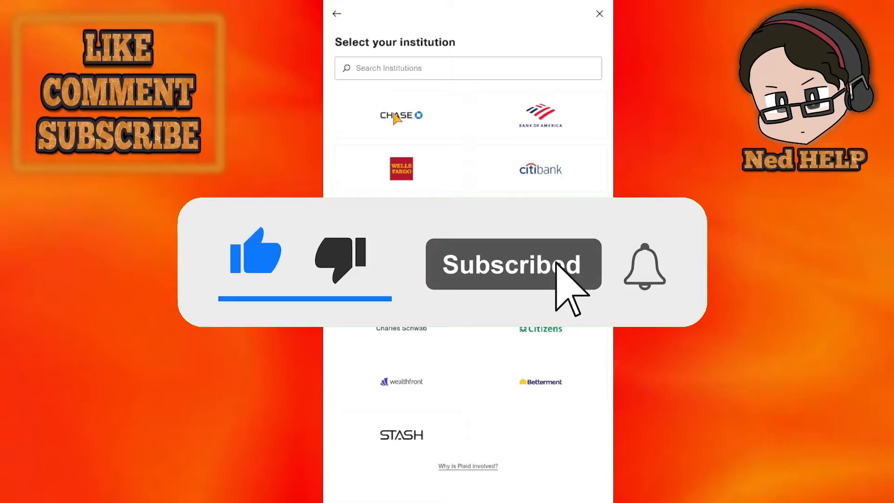
Step: Select Chase from the institution grid to reach its login prompt
left_click(400, 114)
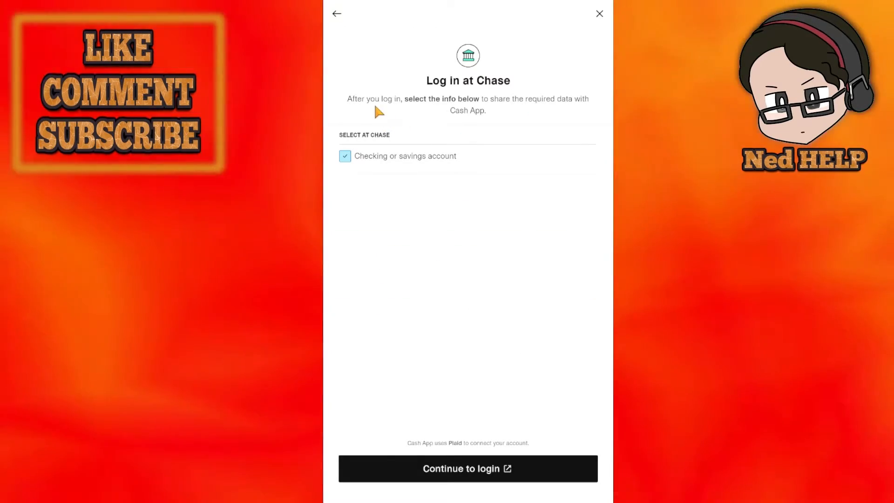
mouse_move(472, 110)
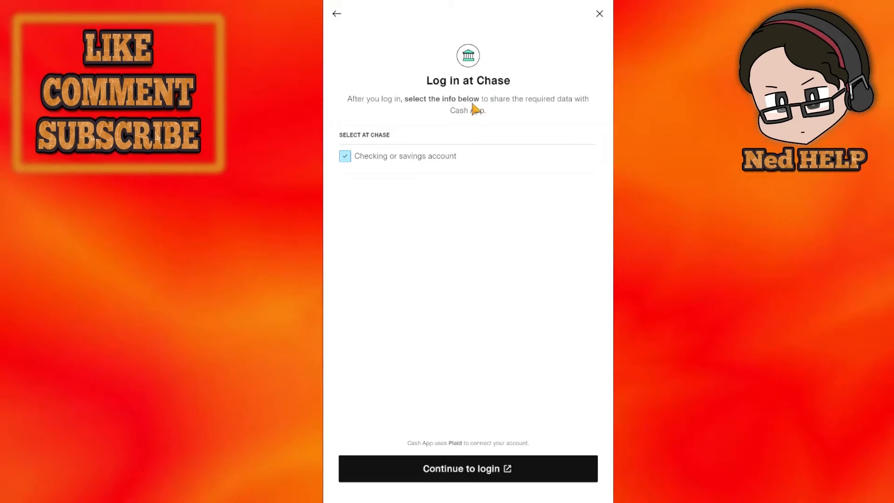
mouse_move(513, 105)
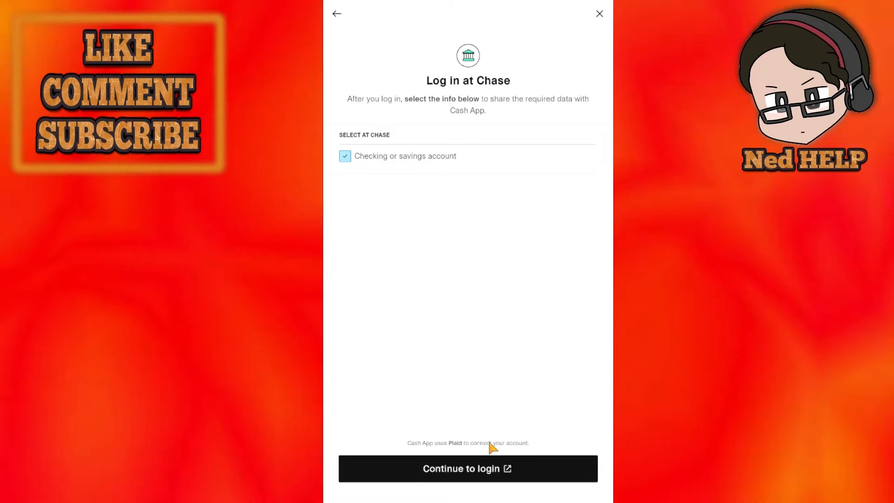
Step: Back out of Chase, preview Citibank's login prompt, and return to the bank list
left_click(336, 13)
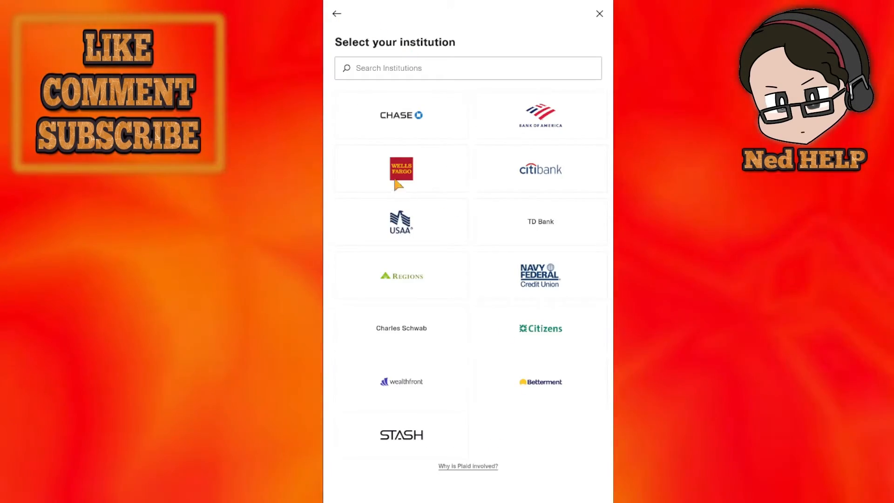
mouse_move(493, 220)
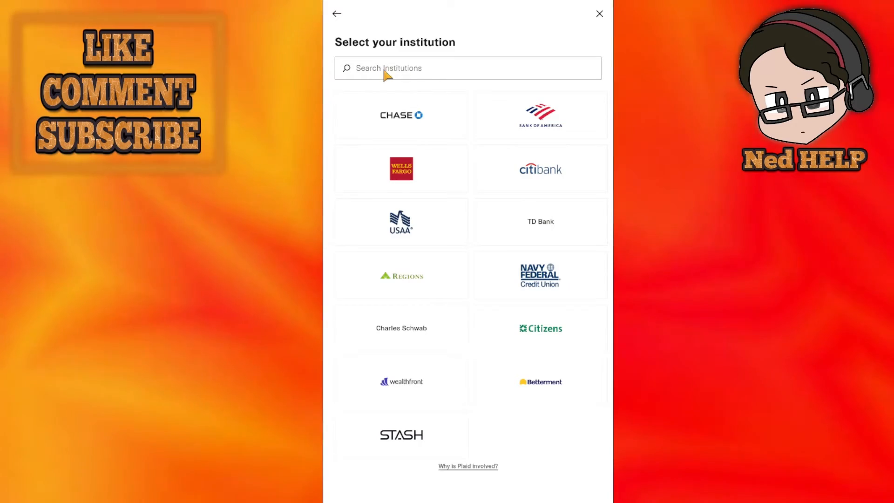
mouse_move(541, 183)
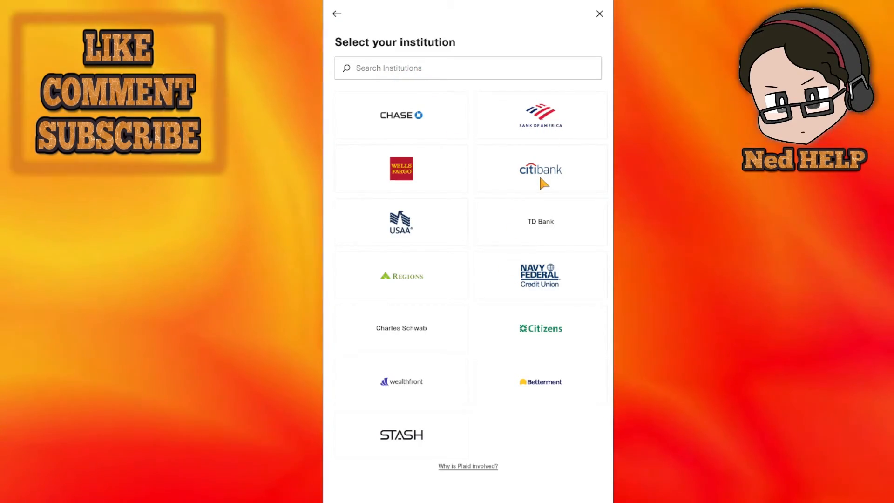
left_click(538, 170)
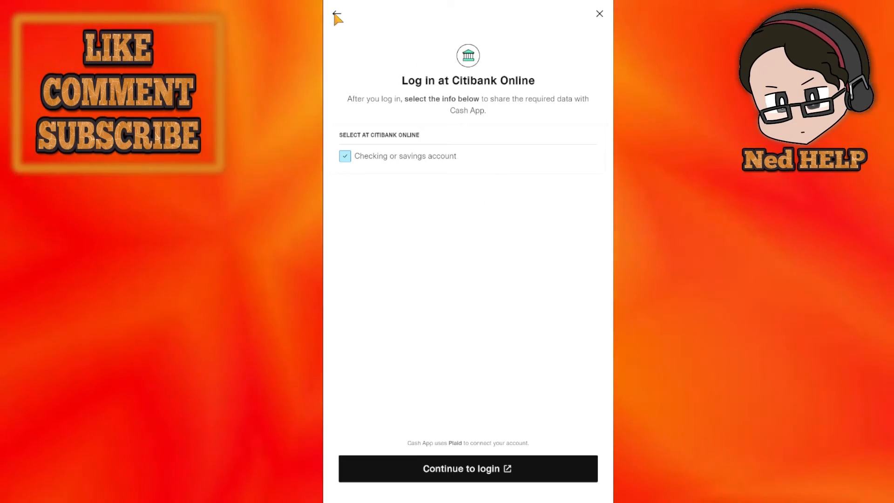
left_click(336, 14)
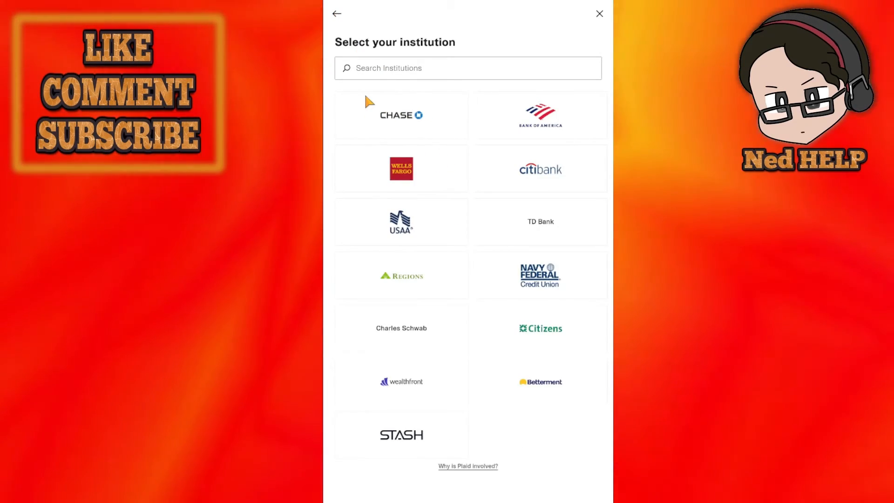
mouse_move(473, 34)
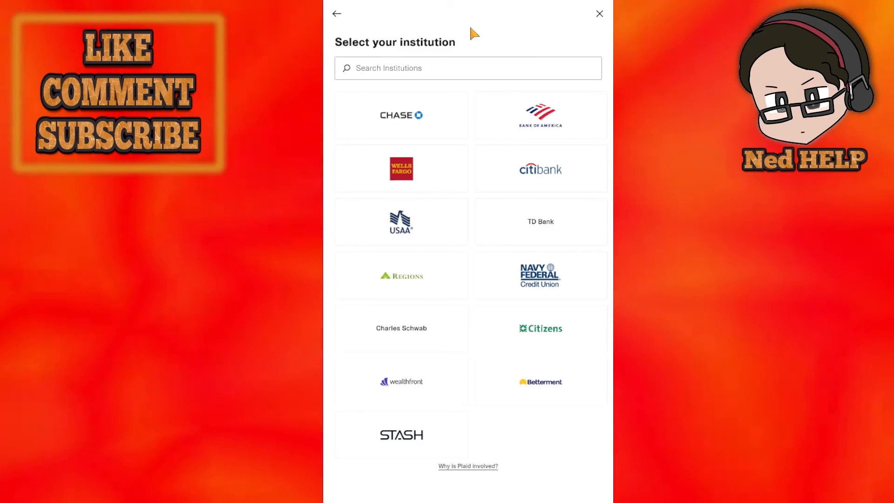
mouse_move(435, 279)
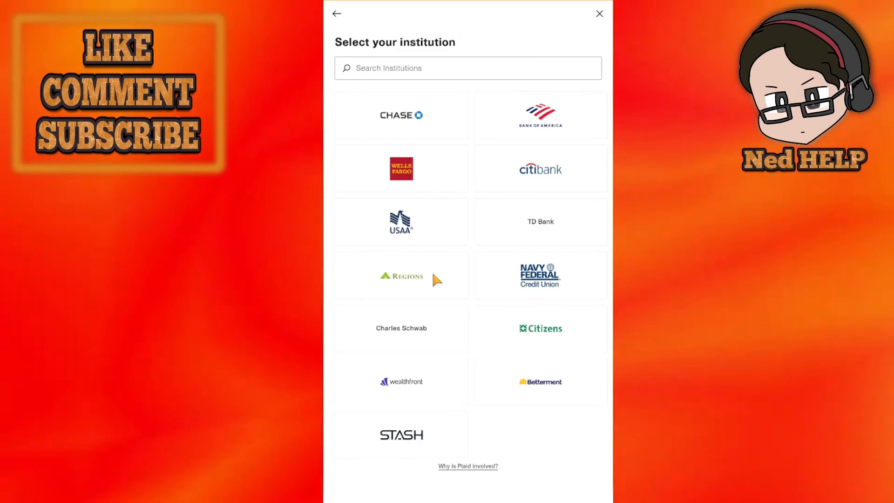